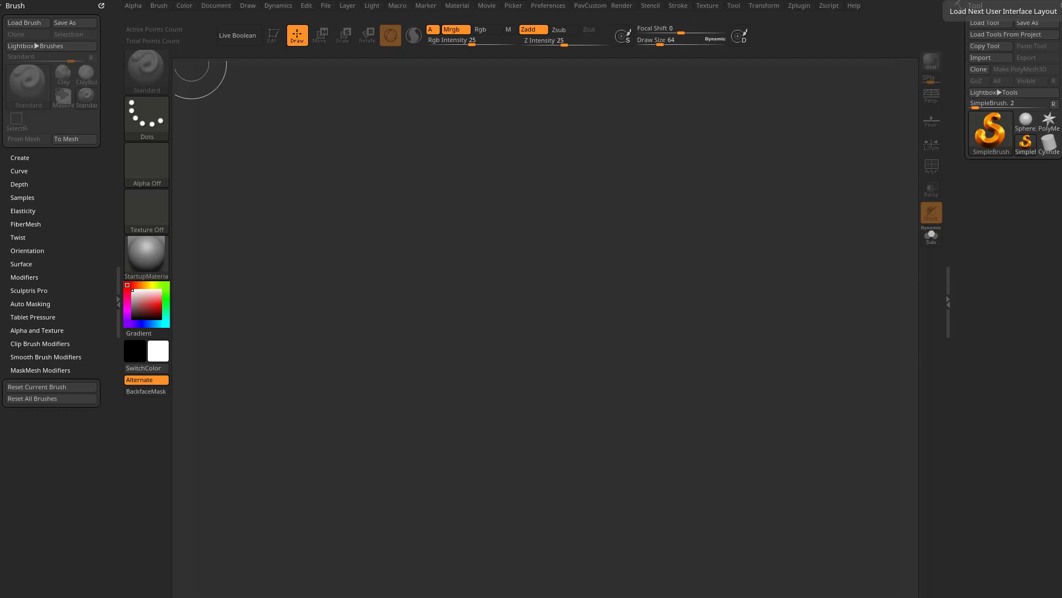
mouse_move(1014, 139)
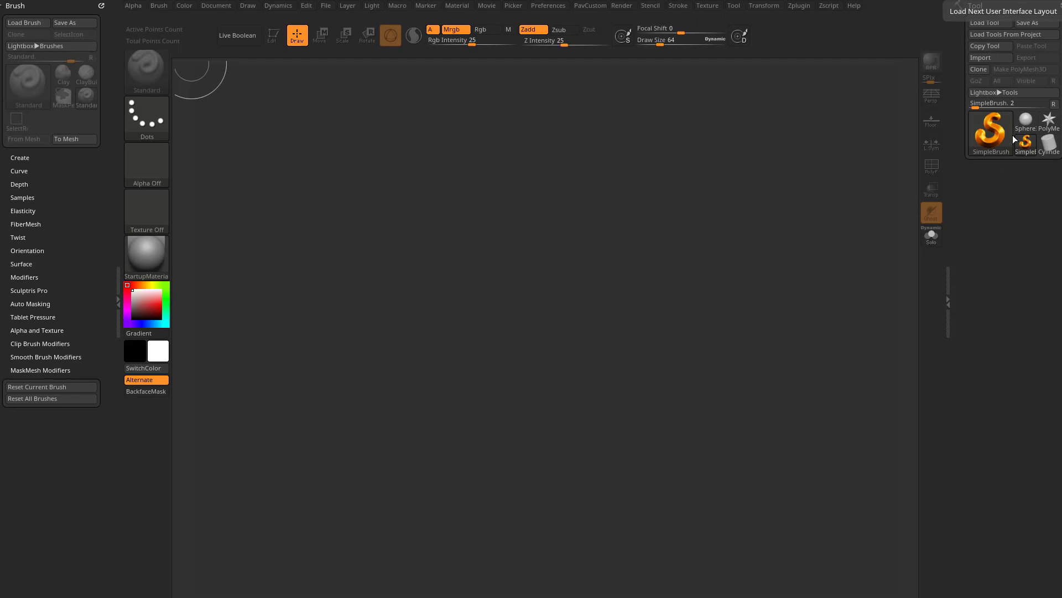
mouse_move(754, 306)
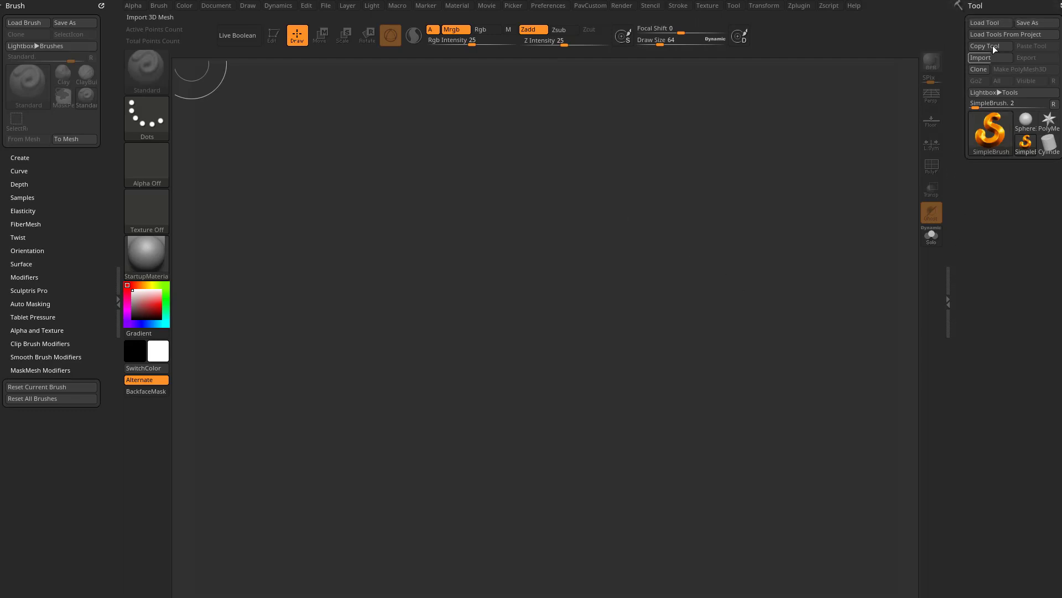
Choose Sphere3D from the Tool Lightbox as the starting model
left_click(991, 130)
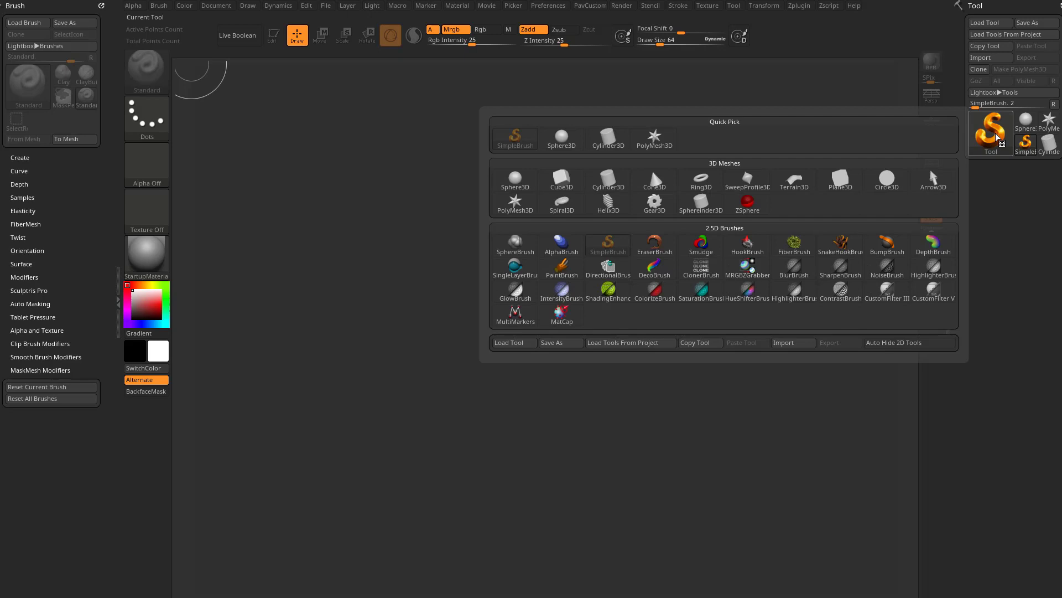
left_click(562, 243)
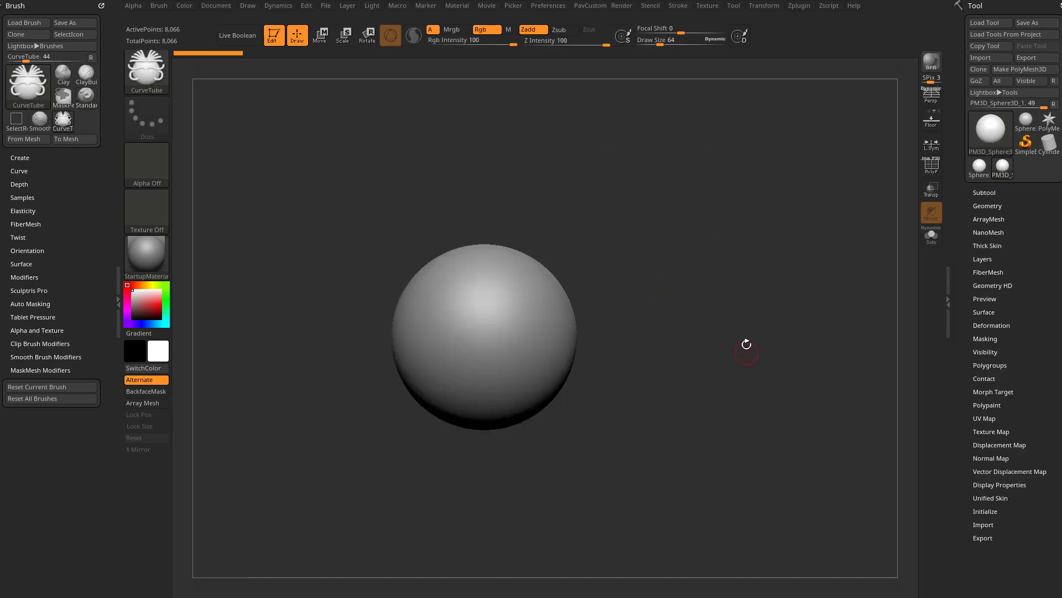
mouse_move(580, 273)
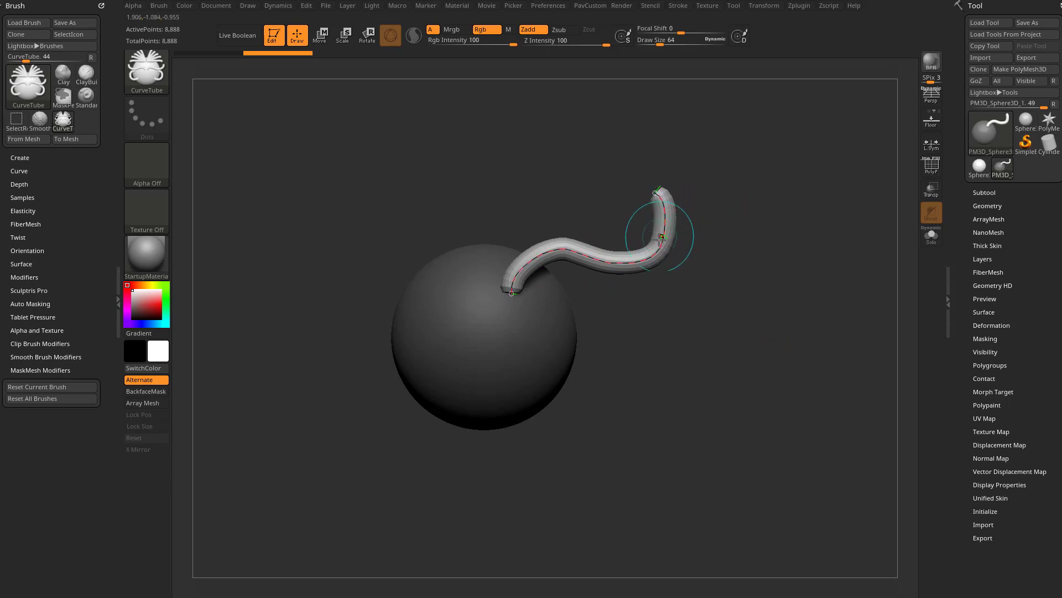
Reshape the CurveTube's guide curve so its free end bends upward into an S-like curve
left_click_drag(660, 234, 675, 206)
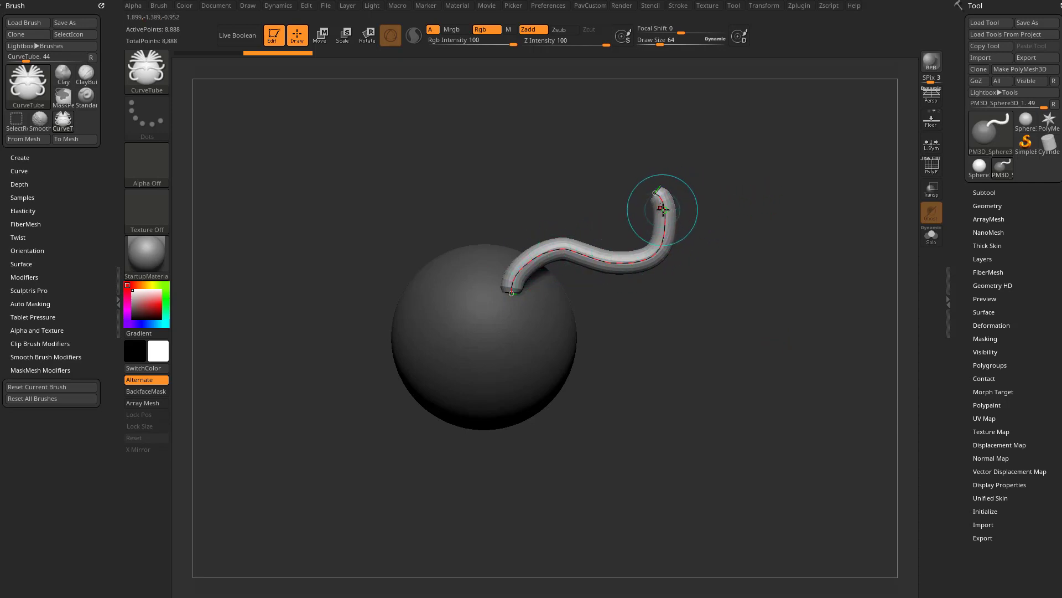
left_click_drag(661, 207, 615, 263)
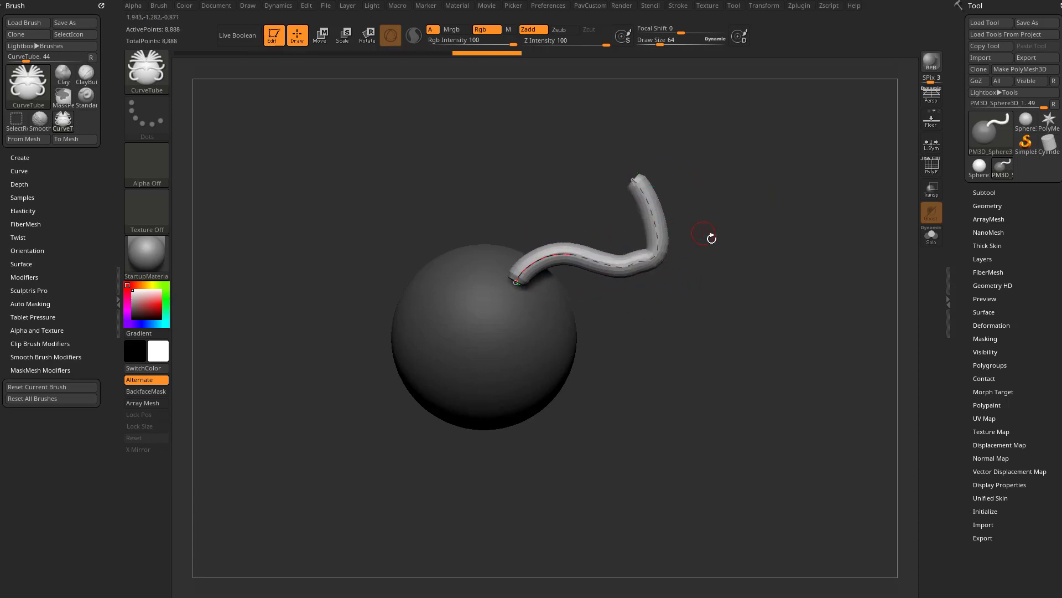
left_click_drag(704, 237, 641, 179)
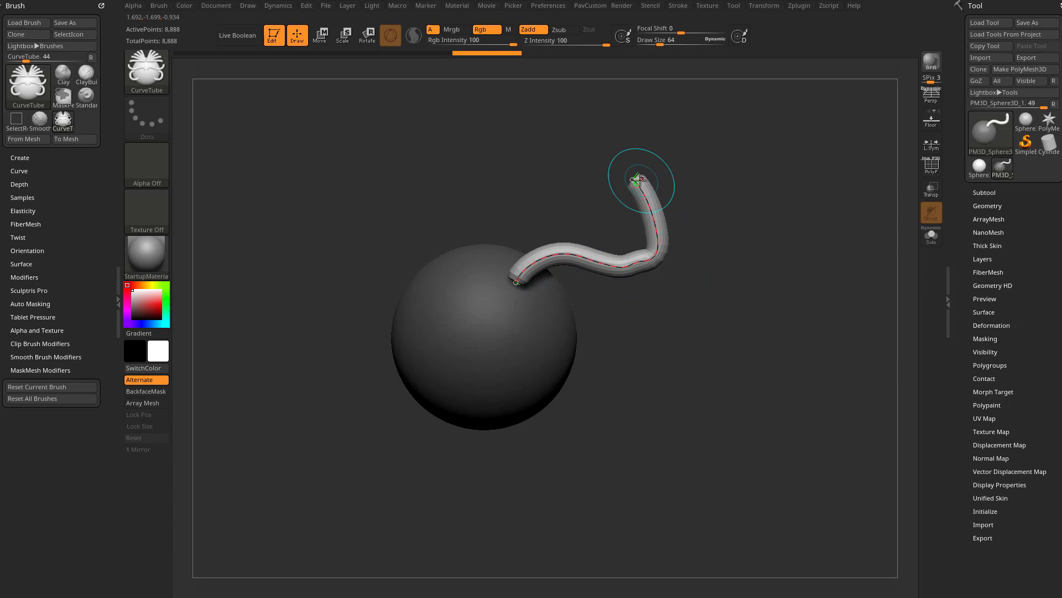
left_click_drag(642, 179, 507, 278)
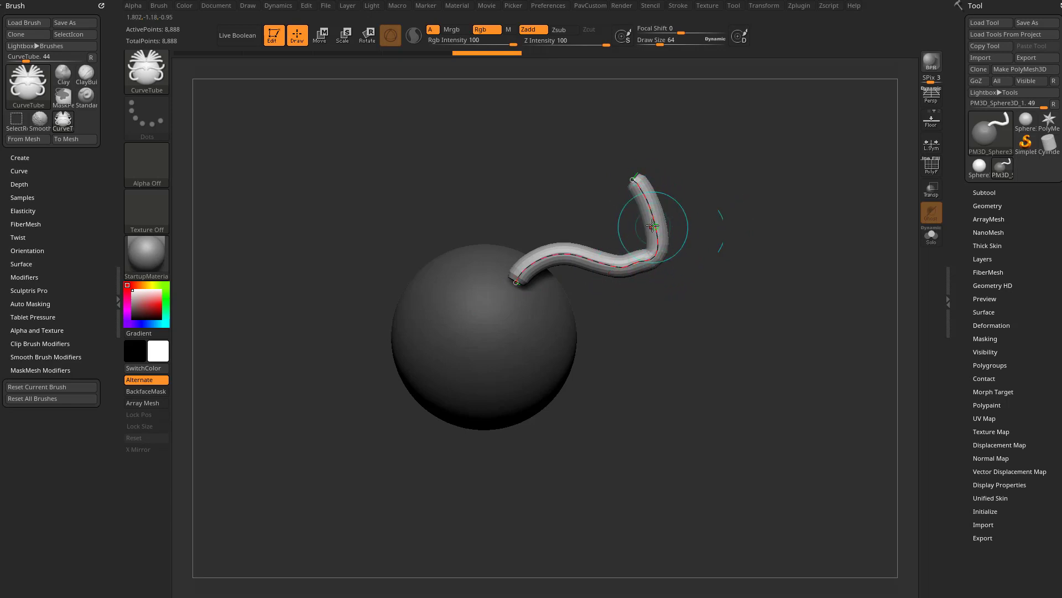
left_click_drag(652, 227, 646, 208)
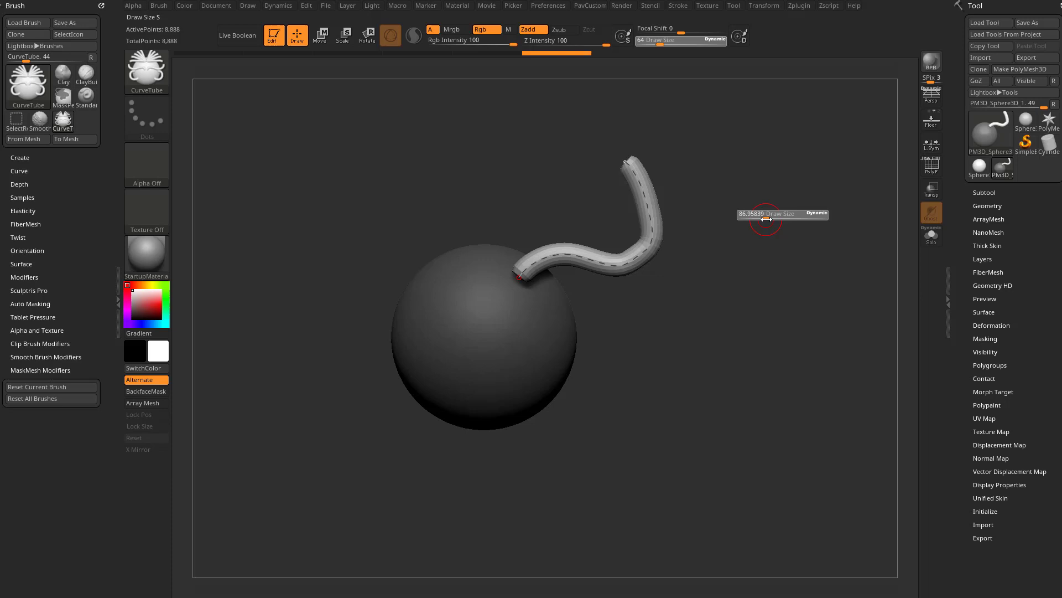
Lower Draw Size to about 41 so the tube redraws thinner on the sphere
left_click_drag(782, 214, 758, 218)
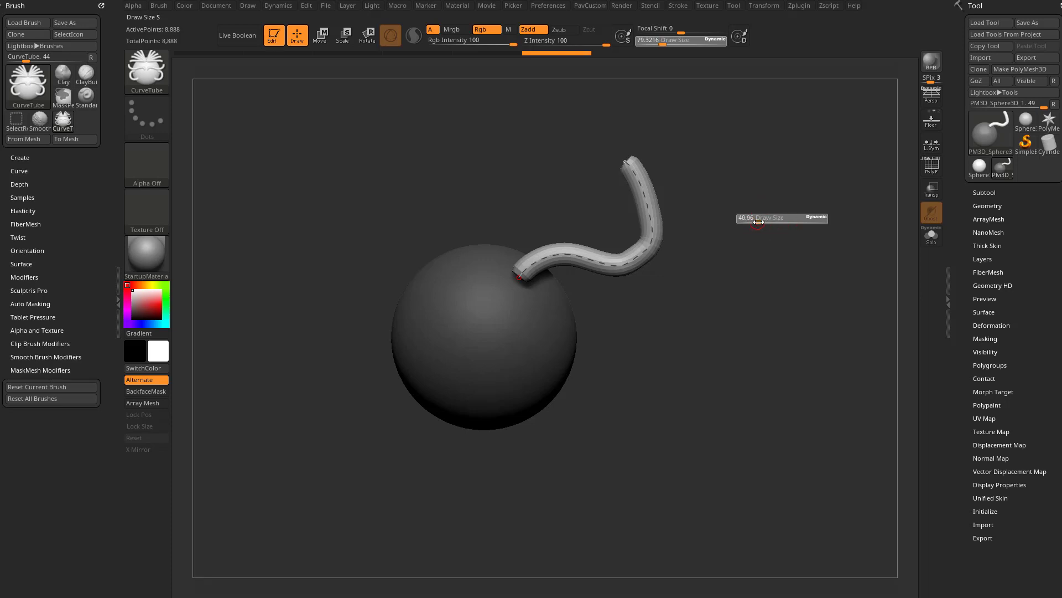
left_click_drag(757, 218, 776, 202)
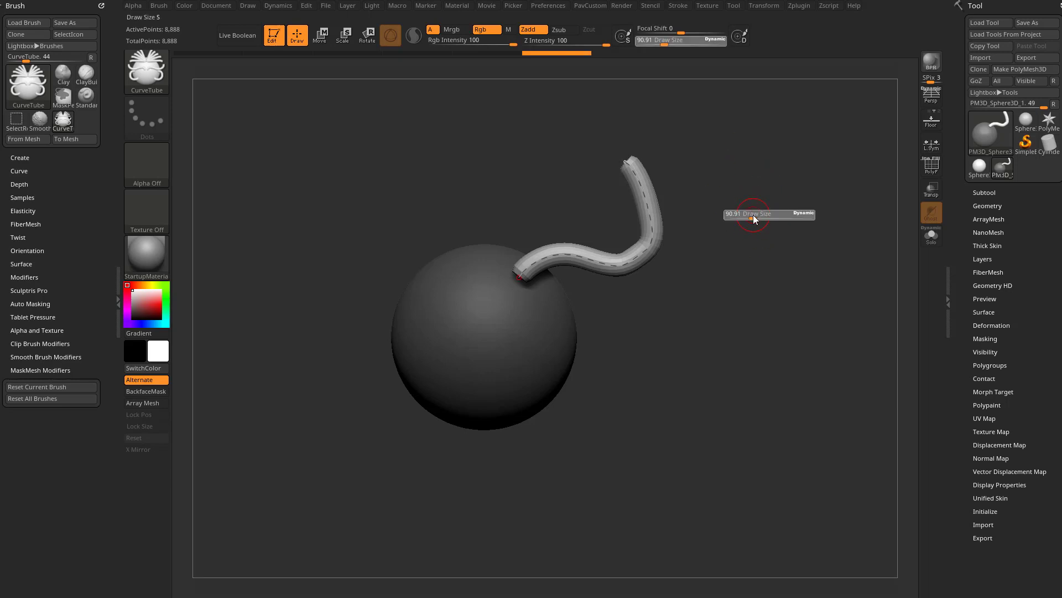
left_click_drag(745, 214, 759, 214)
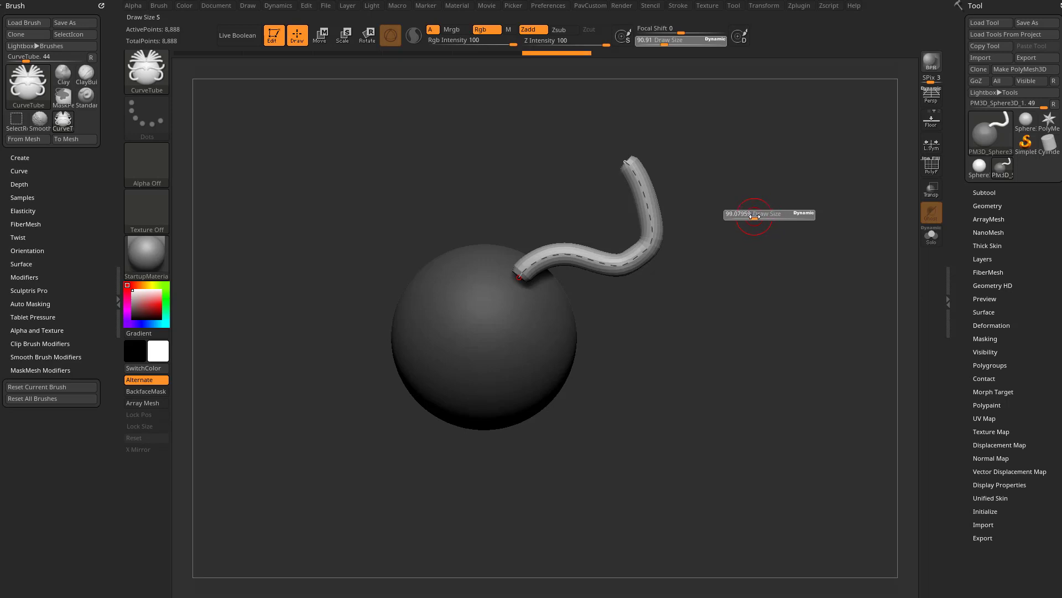
left_click_drag(754, 214, 759, 217)
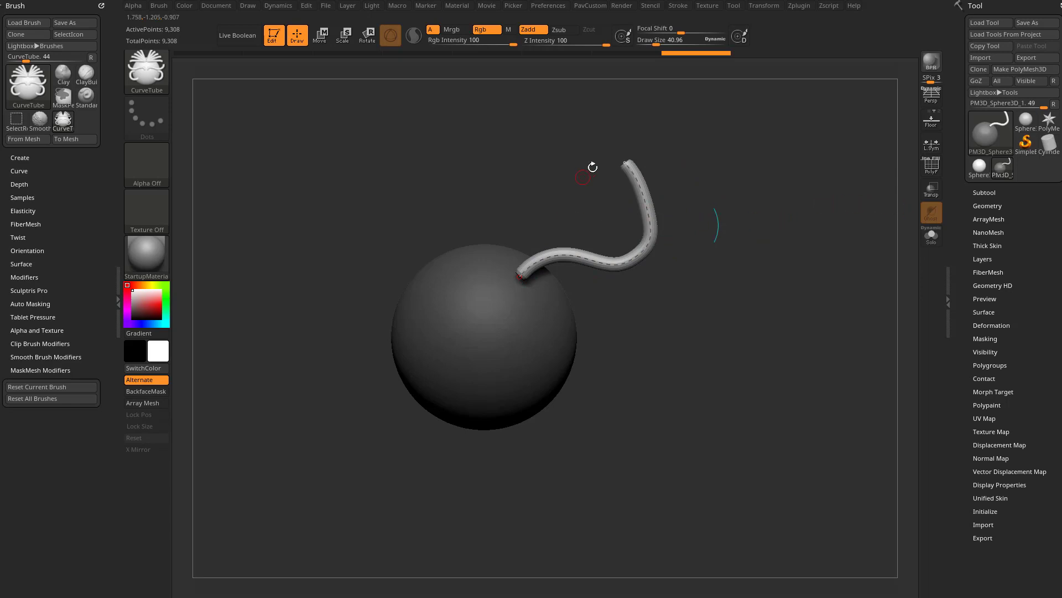
left_click_drag(589, 170, 576, 82)
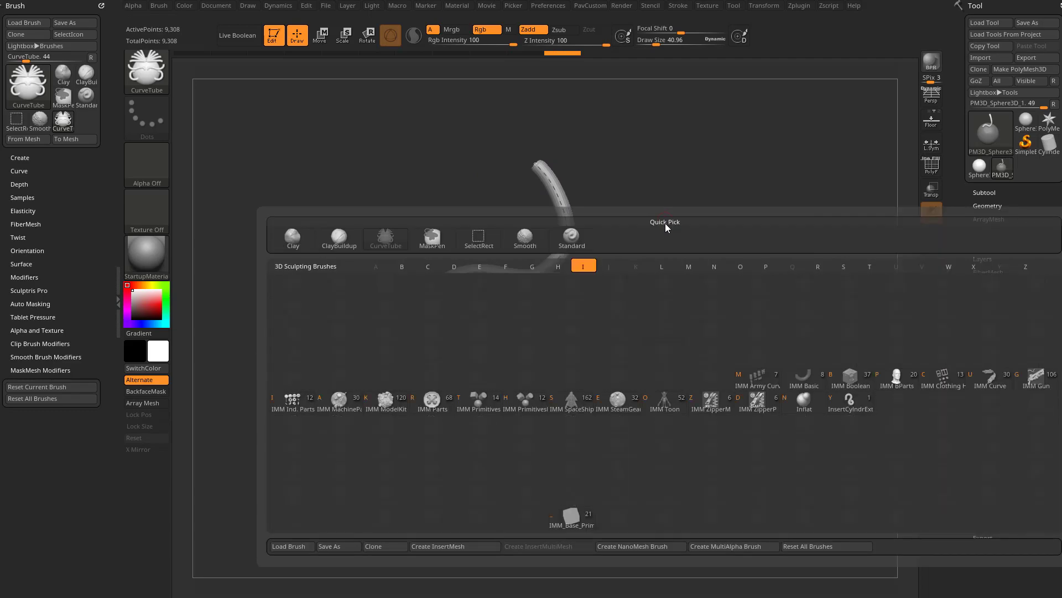
mouse_move(757, 379)
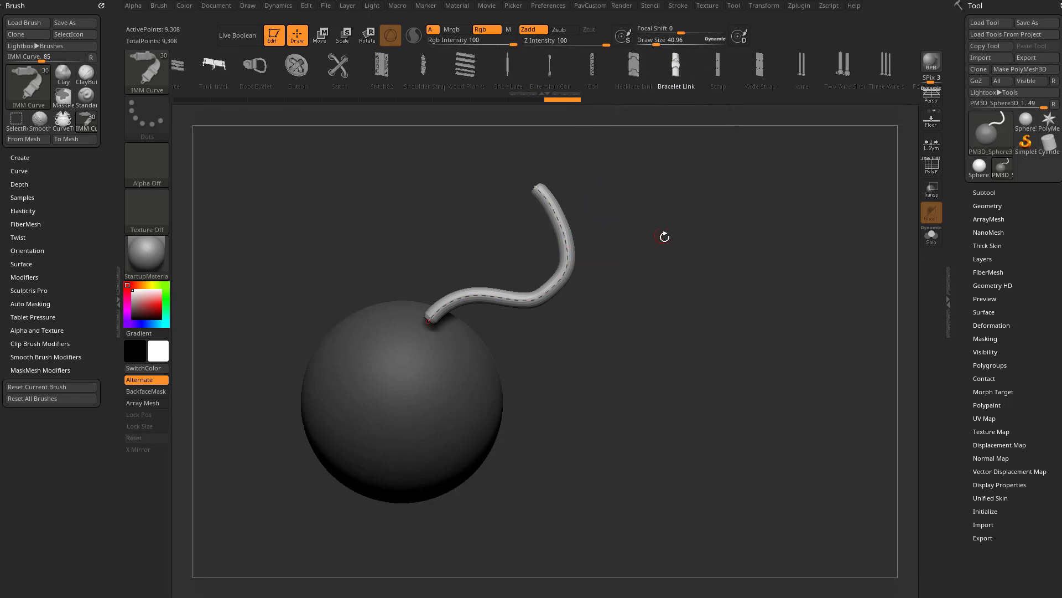
mouse_move(685, 252)
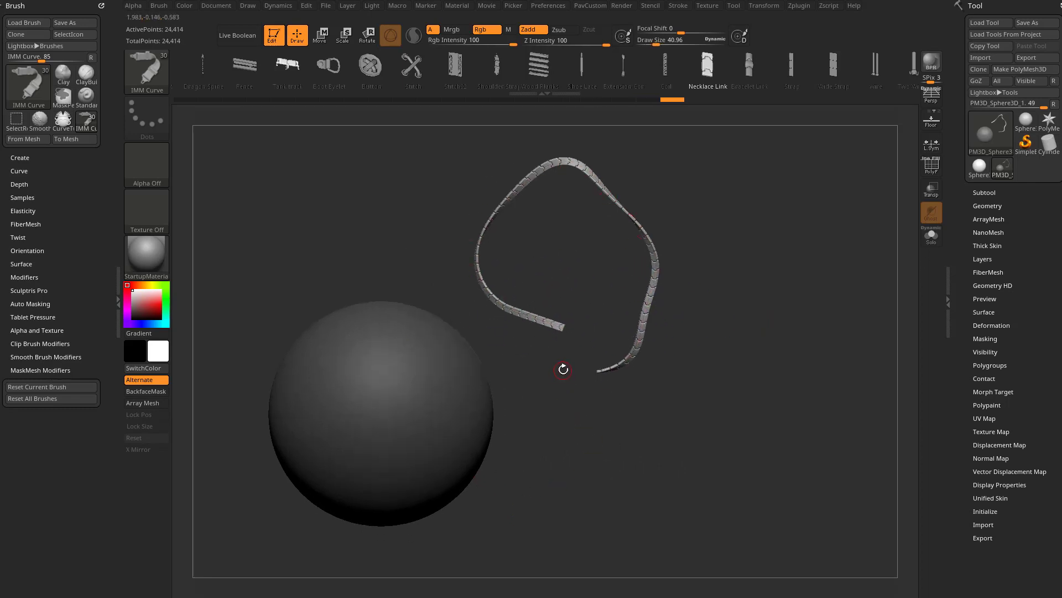
Show the Stroke palette's Curve options for the IMM Curve chain brush
left_click(677, 5)
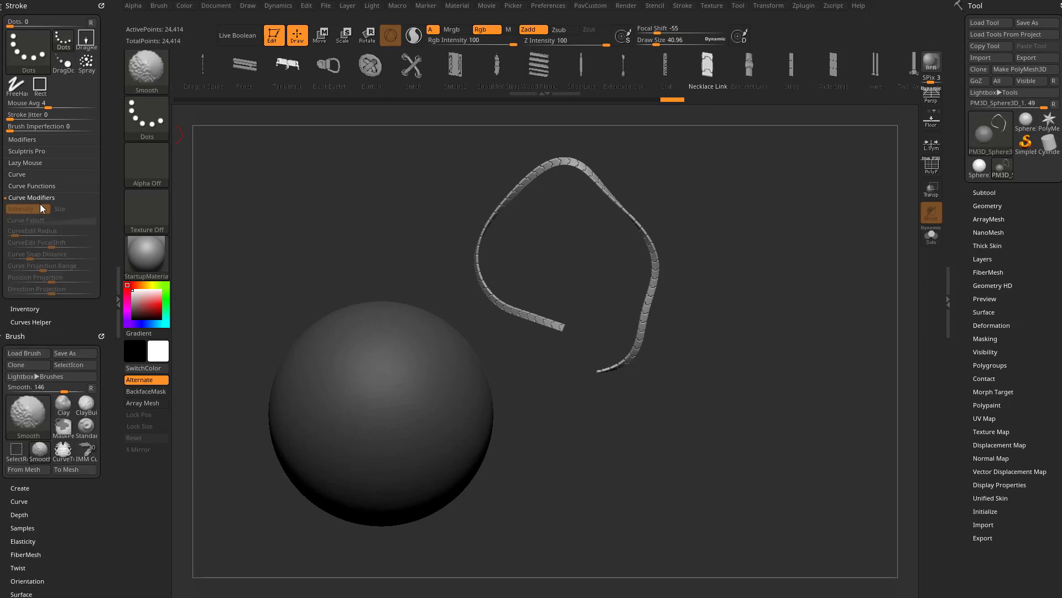
left_click(16, 174)
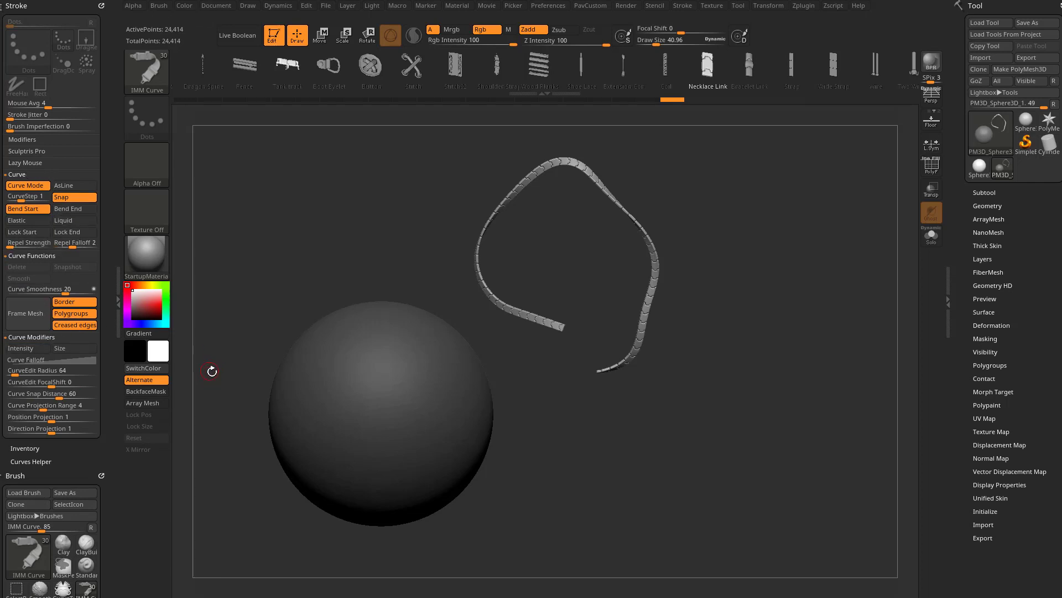
mouse_move(649, 429)
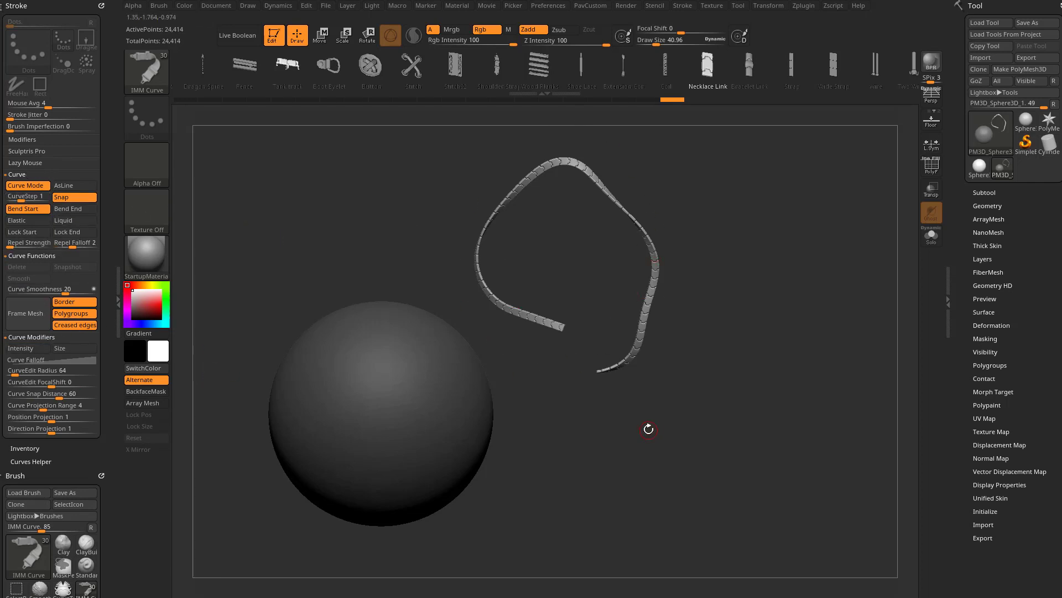
mouse_move(655, 337)
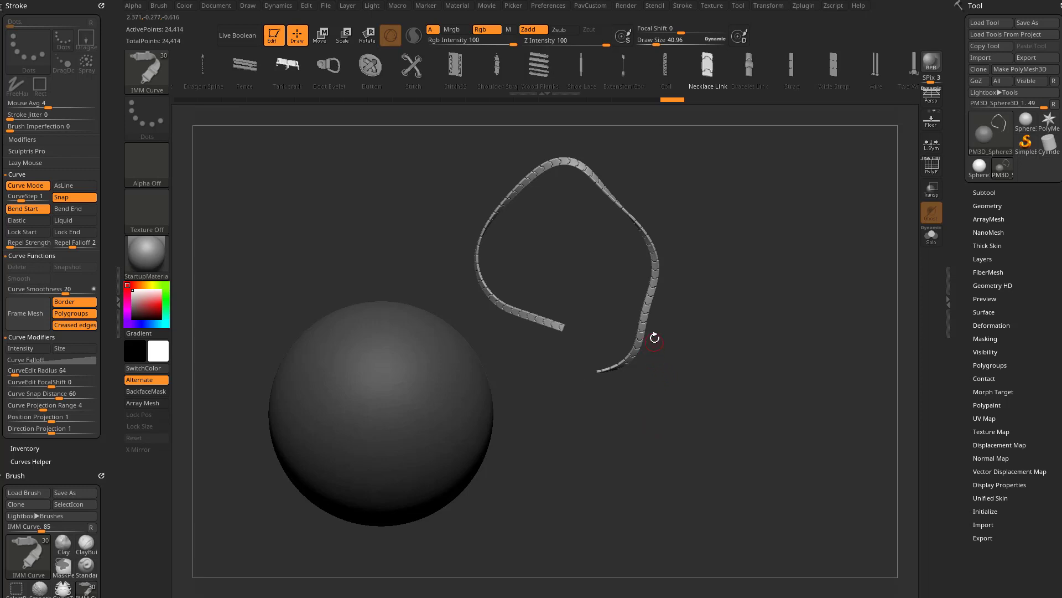
mouse_move(17, 266)
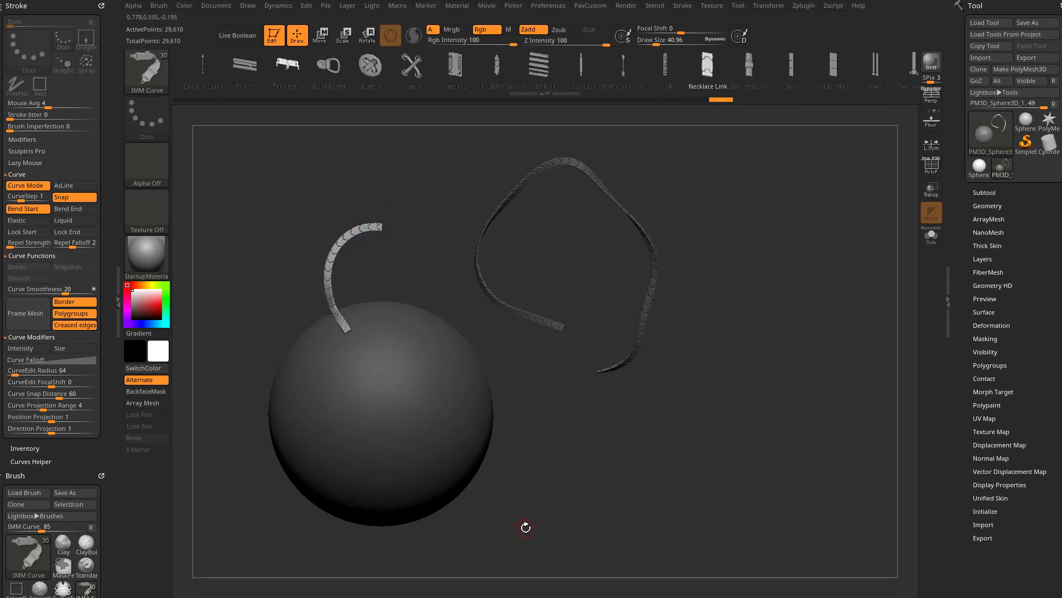
Draw a long chain-link curve trailing down from the sphere and orbit to view it
left_click_drag(404, 344, 638, 456)
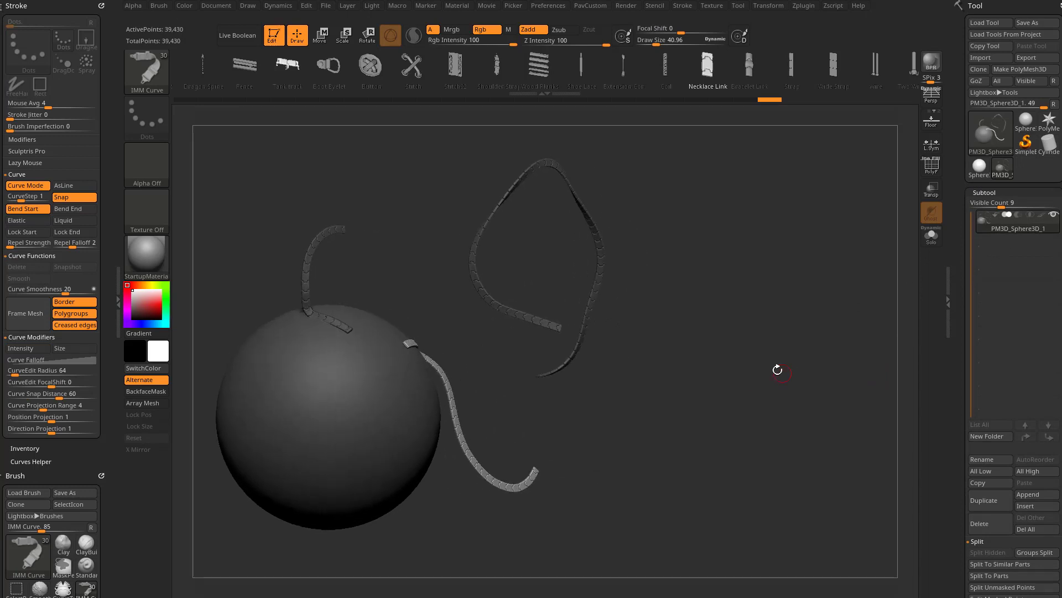
left_click_drag(778, 370, 631, 299)
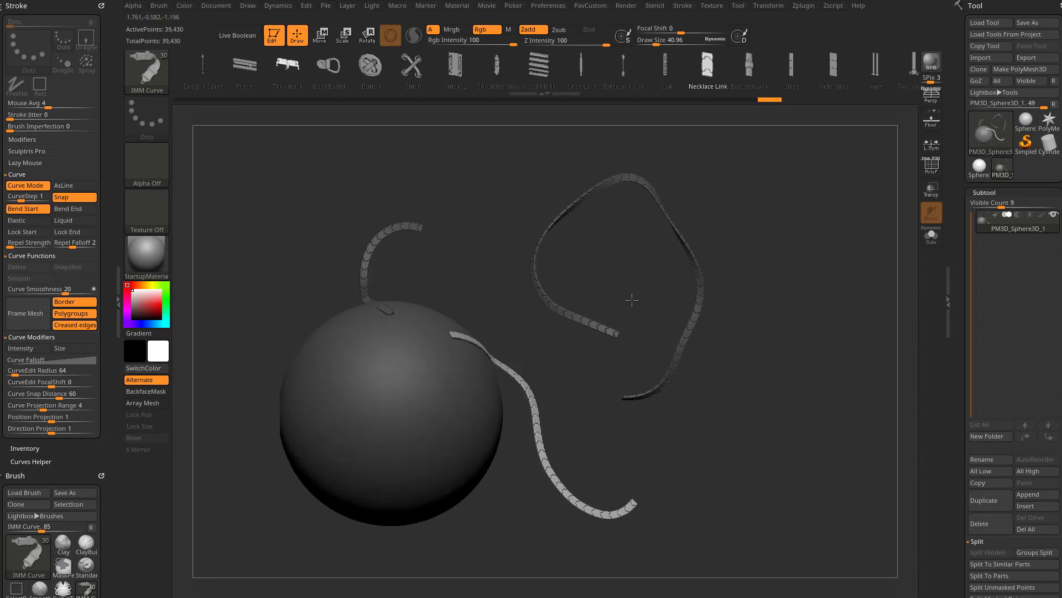
left_click_drag(630, 300, 724, 377)
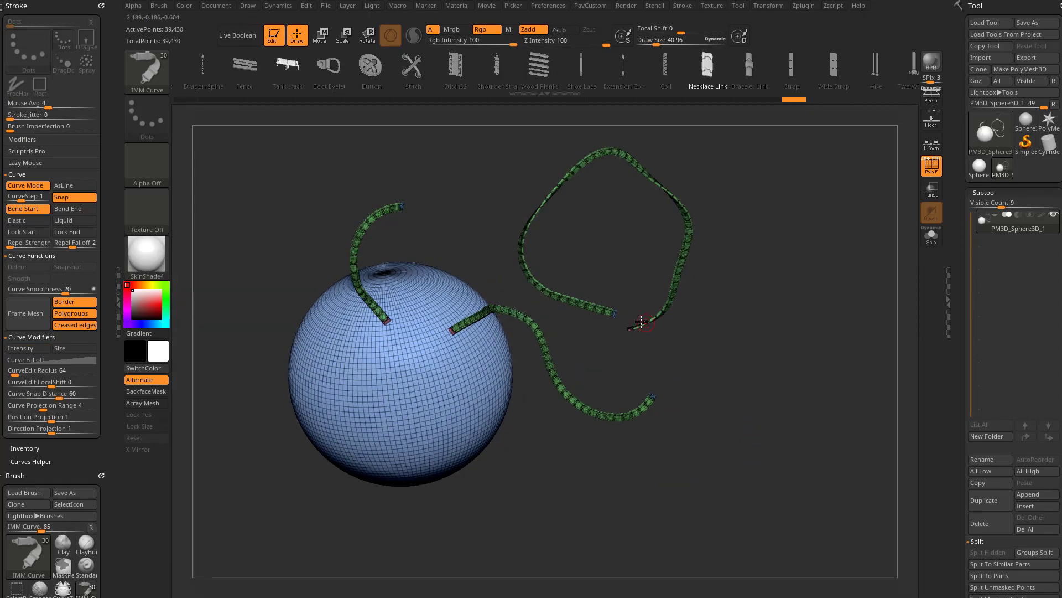
Zoom in and reframe the view around the sphere and its chains
left_click_drag(637, 322, 721, 353)
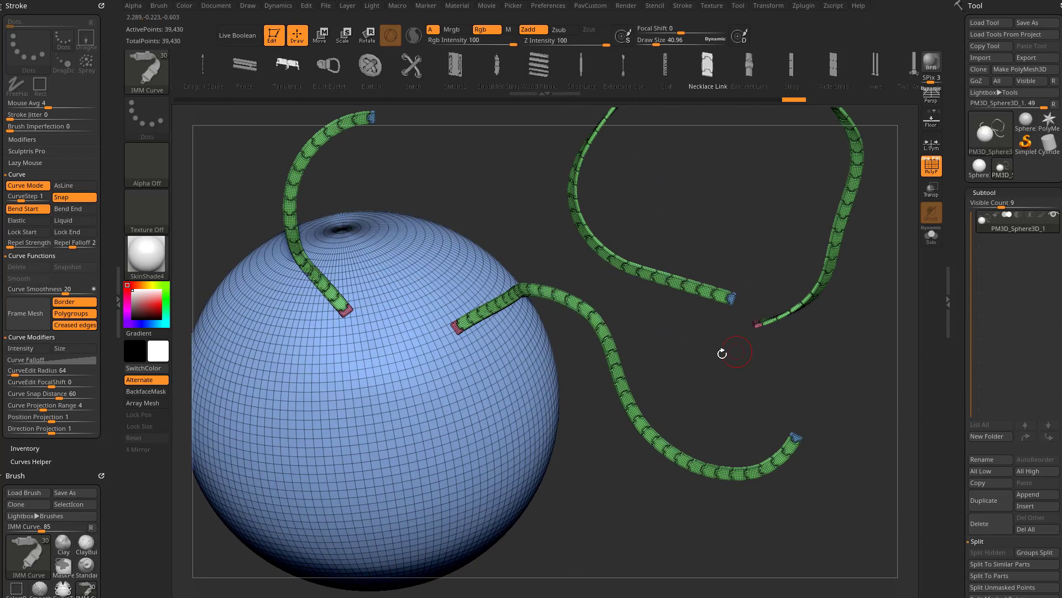
left_click_drag(721, 353, 556, 465)
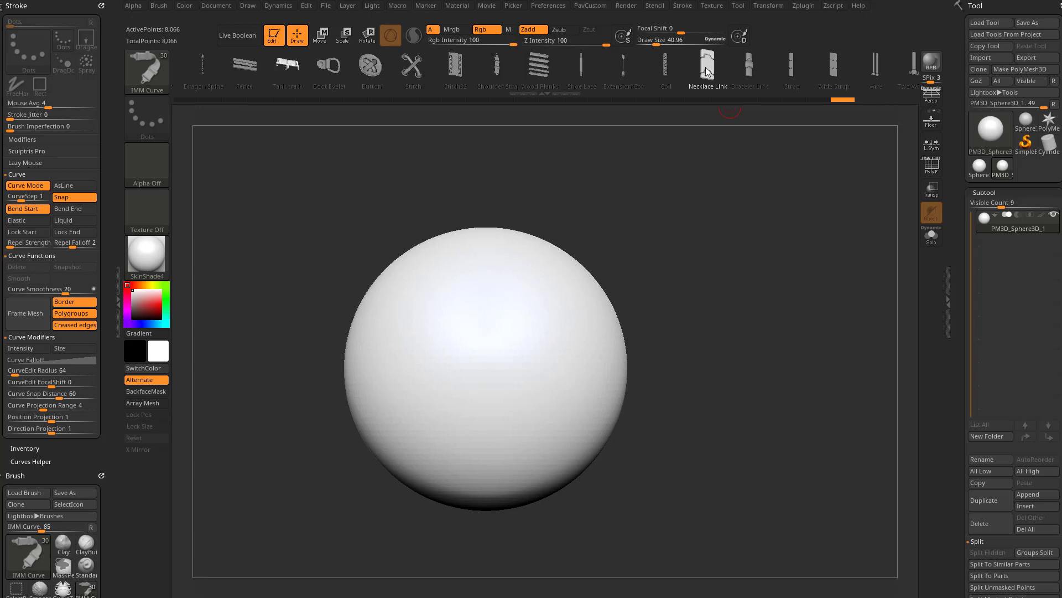
mouse_move(529, 308)
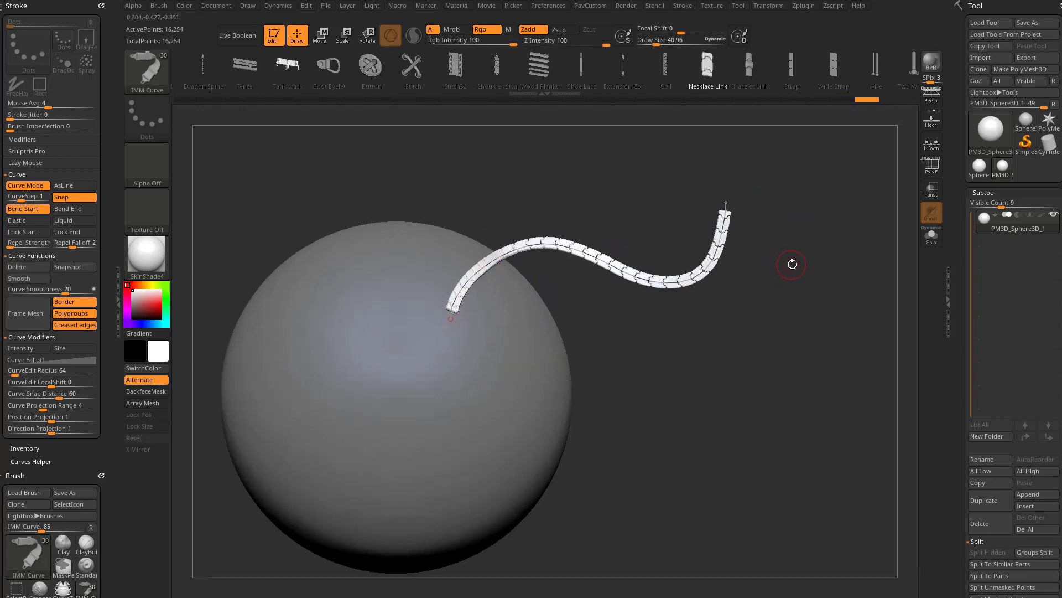
left_click_drag(791, 265, 804, 272)
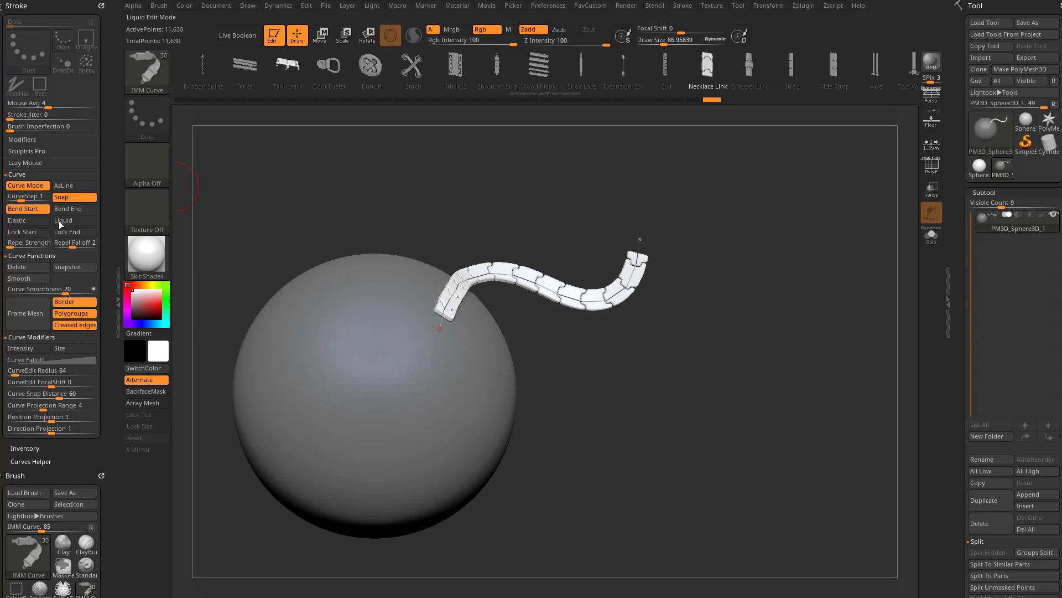
mouse_move(146, 211)
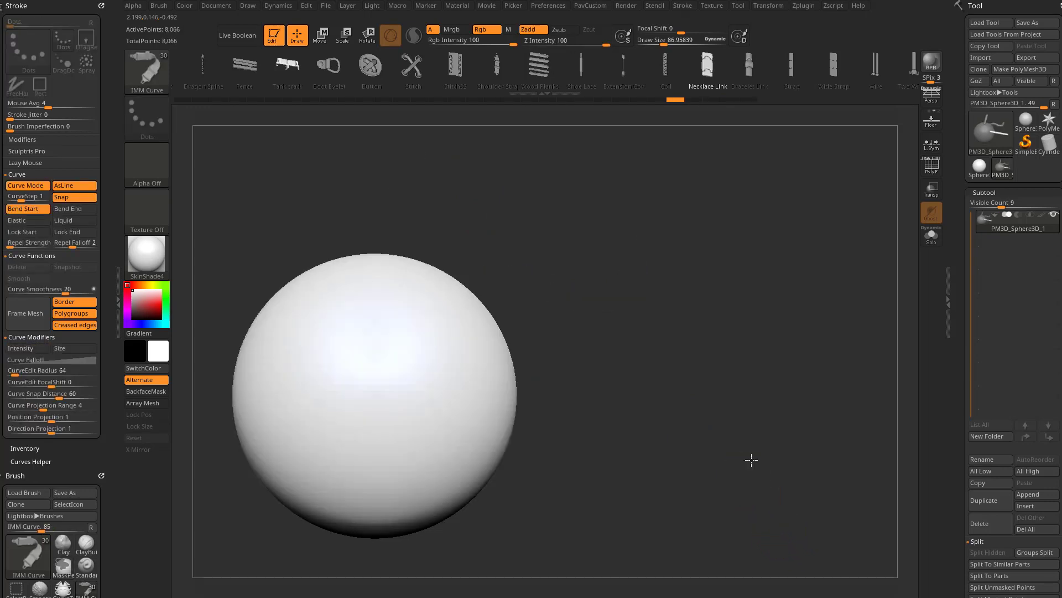
mouse_move(75, 185)
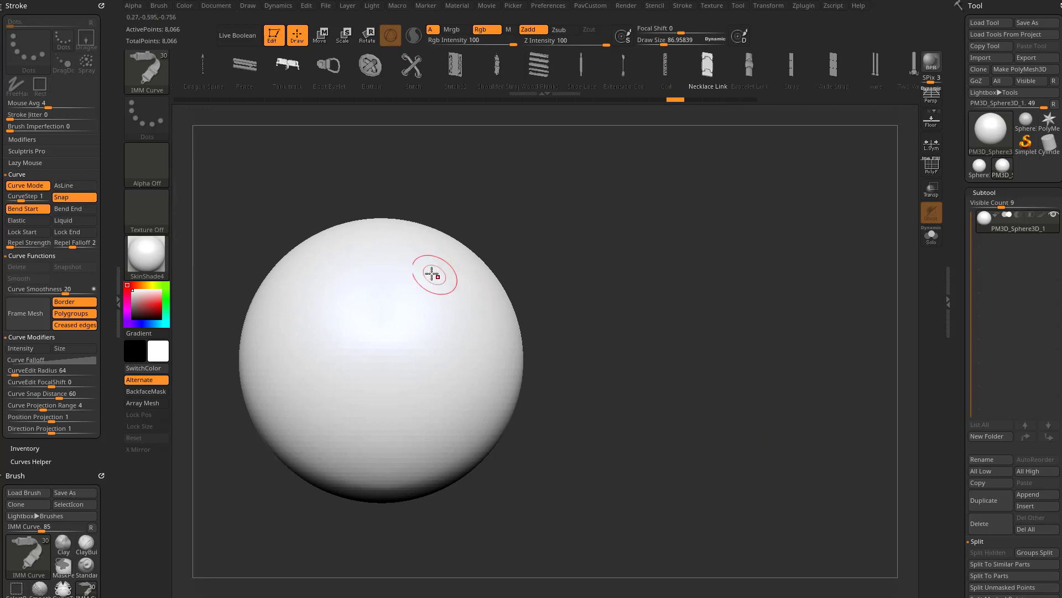
With Snap on, lay a chain-link curve that hugs and wraps around the sphere's surface
left_click_drag(433, 274, 329, 400)
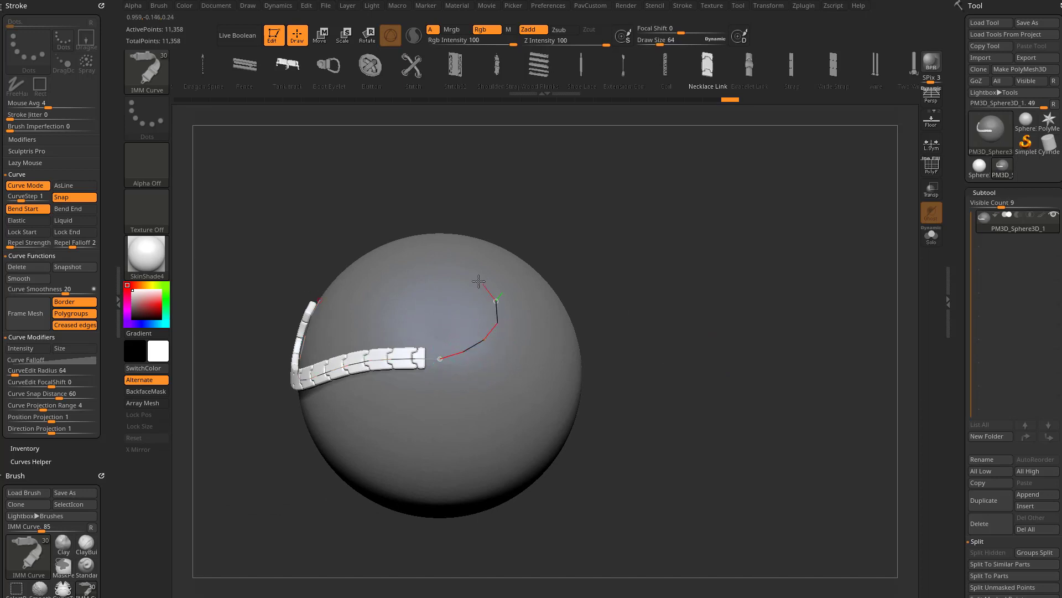
left_click_drag(494, 299, 468, 359)
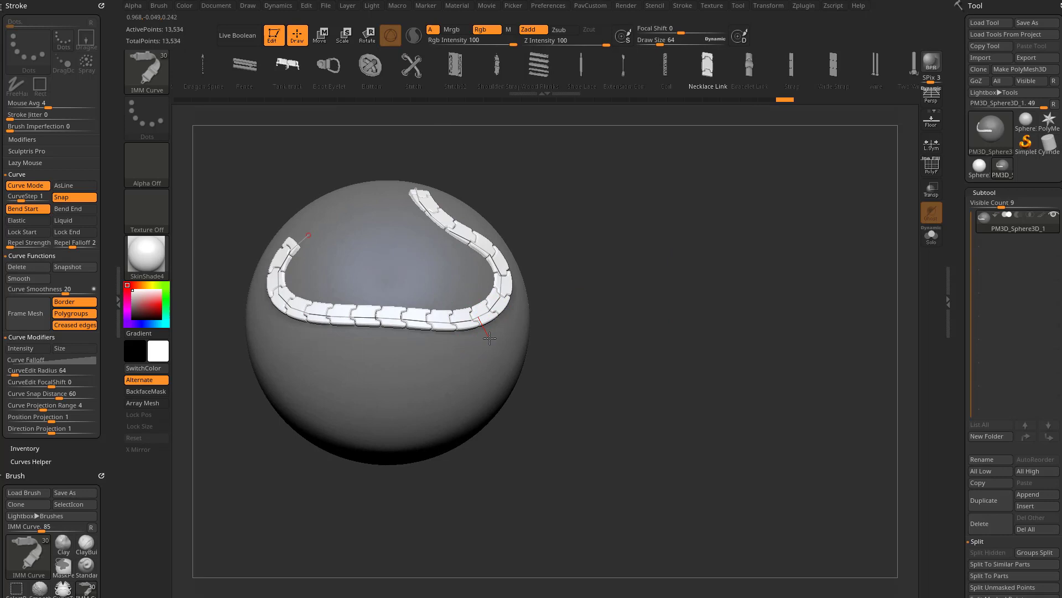
left_click_drag(481, 332, 389, 434)
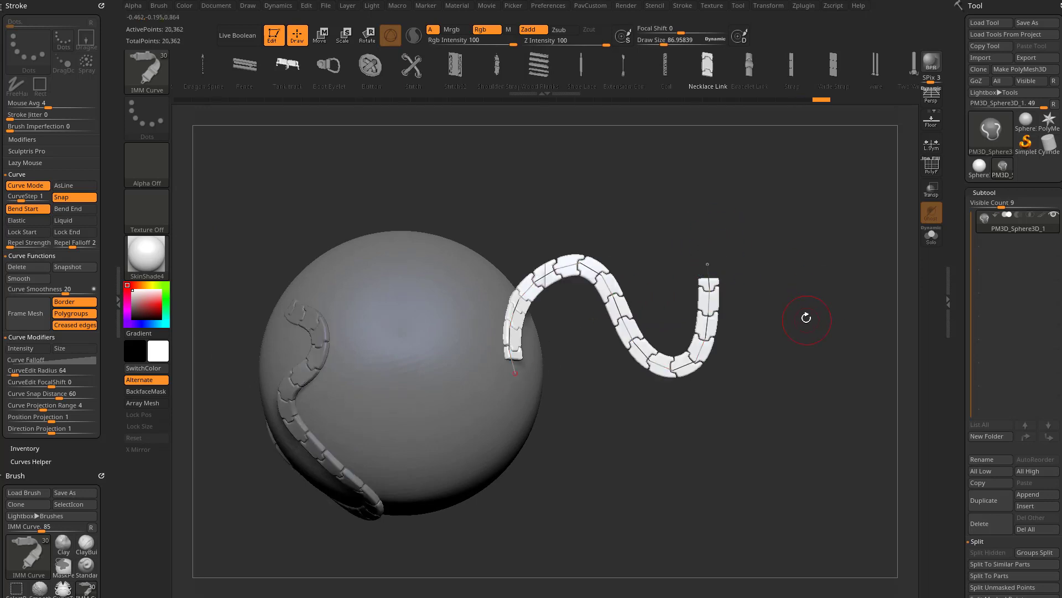
Bend the free chain extending off the sphere into a lower, wavier run
left_click_drag(806, 319, 776, 322)
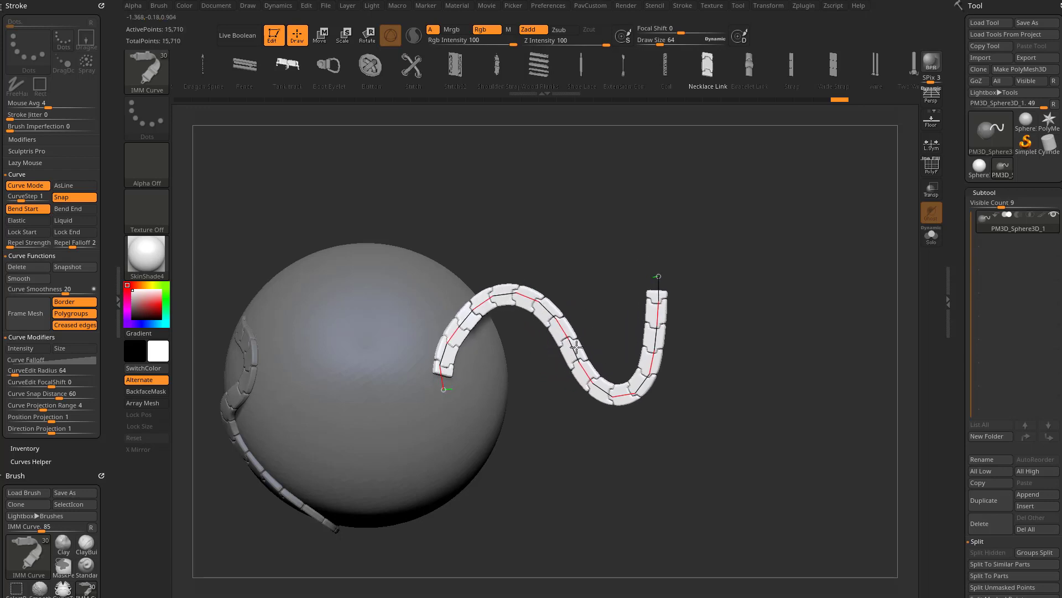
left_click_drag(576, 342, 525, 304)
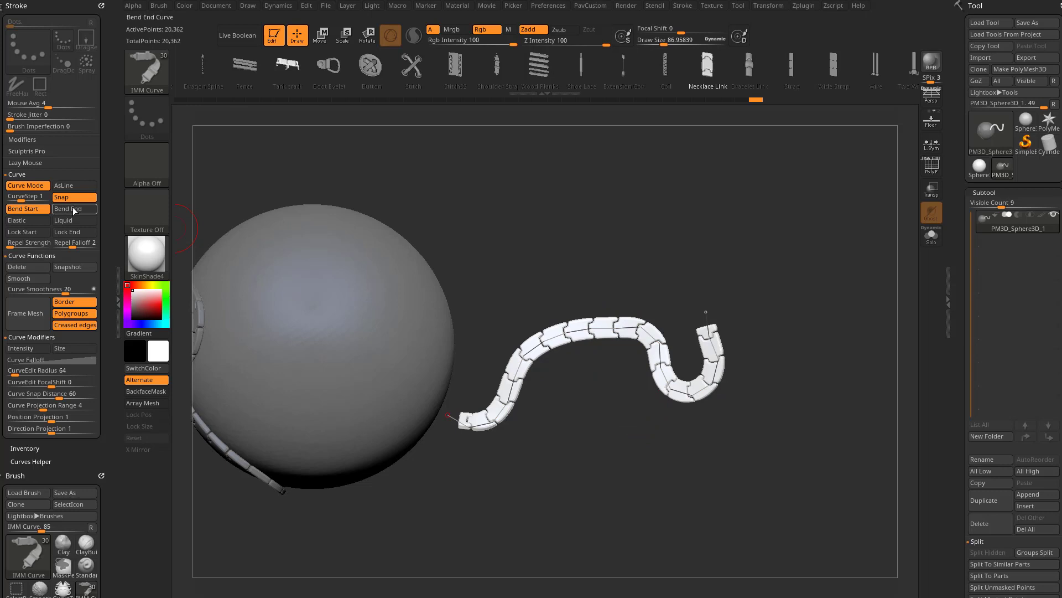
mouse_move(73, 209)
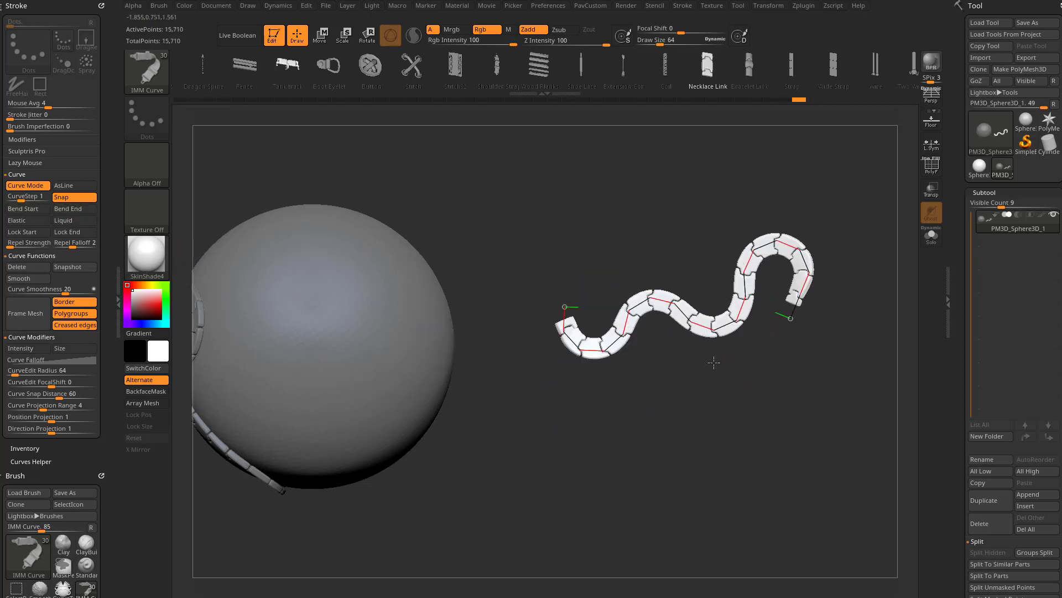
Shape the chain into an S curve and Snapshot a copy of it
left_click_drag(713, 363, 736, 380)
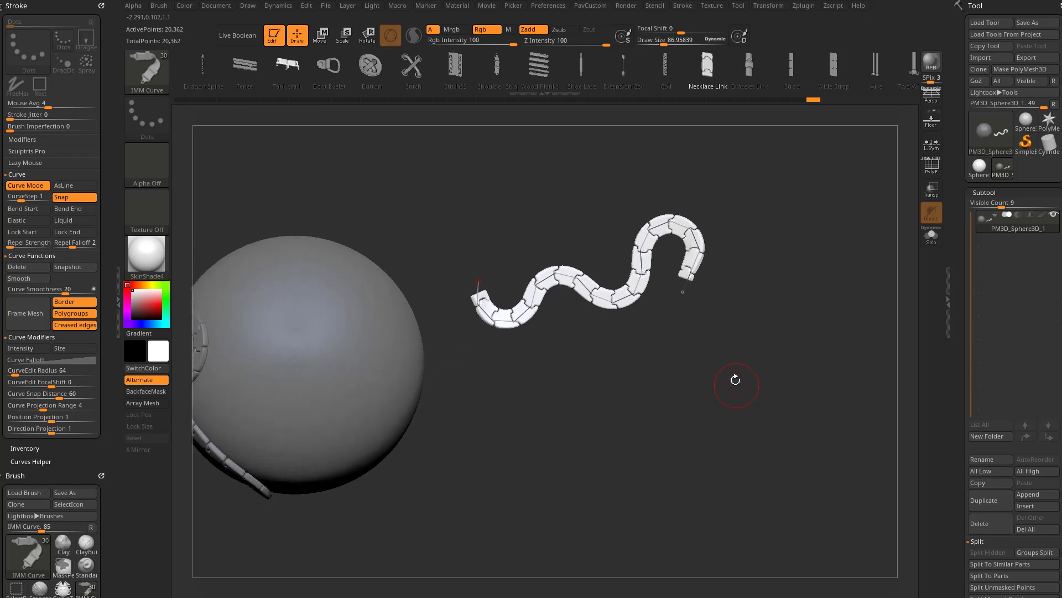
left_click(74, 267)
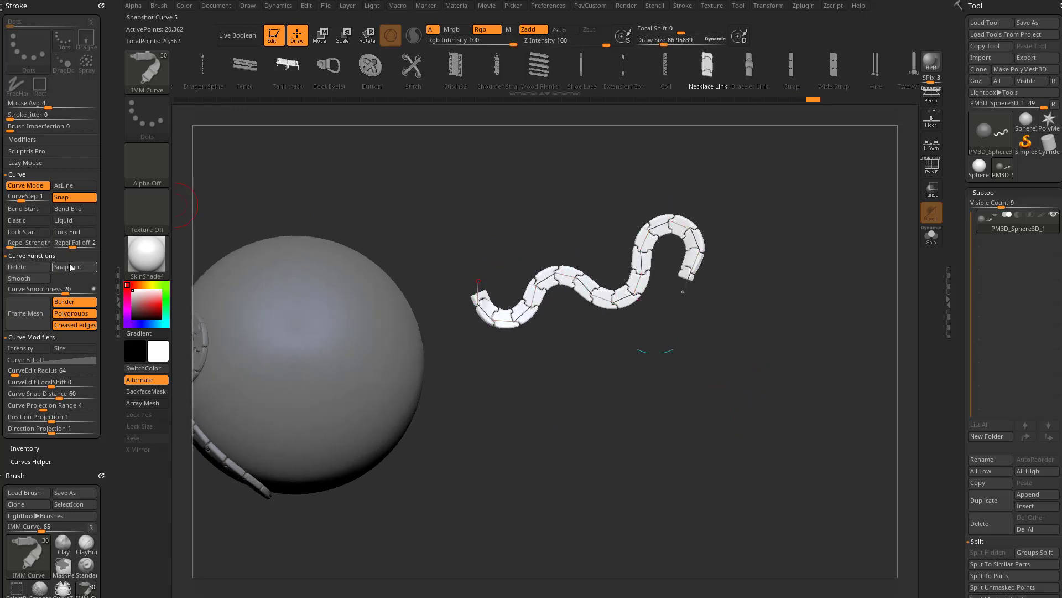
mouse_move(70, 270)
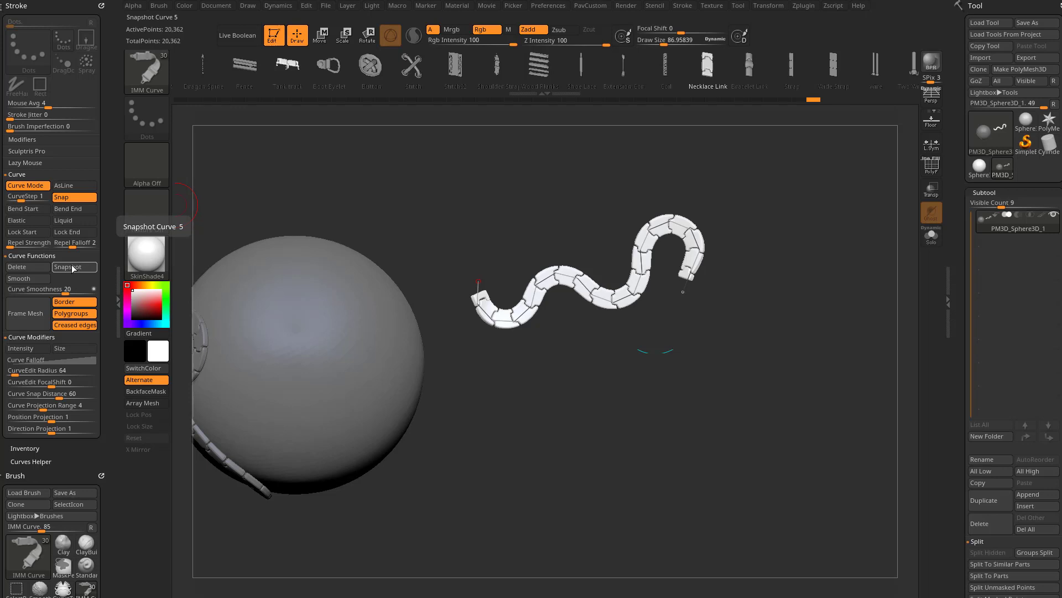
mouse_move(72, 270)
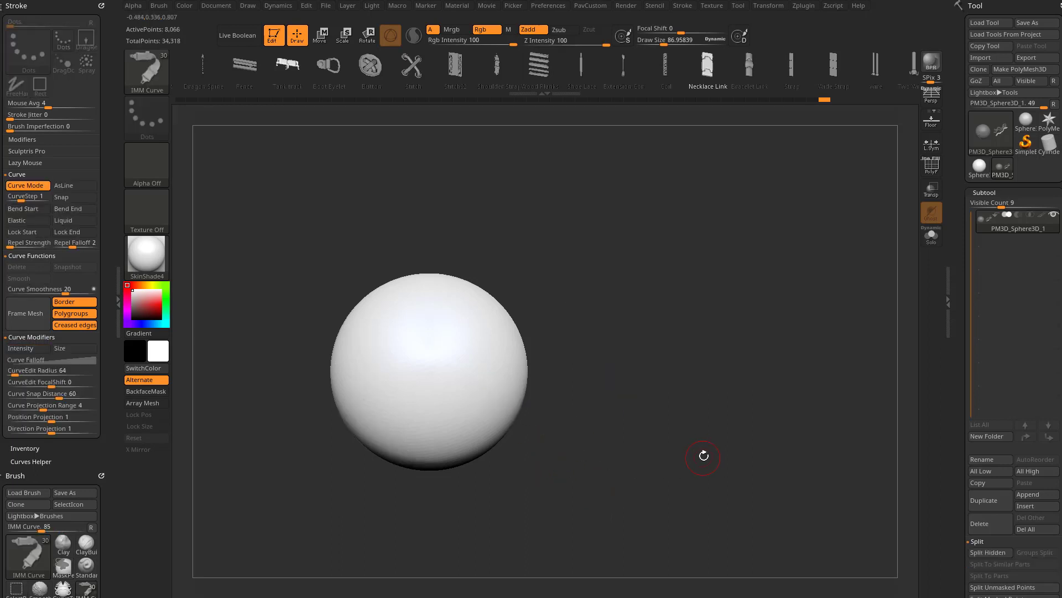
Enable Bend End, draw a new chain off the sphere and stretch it into a long wave
scroll("down", 3)
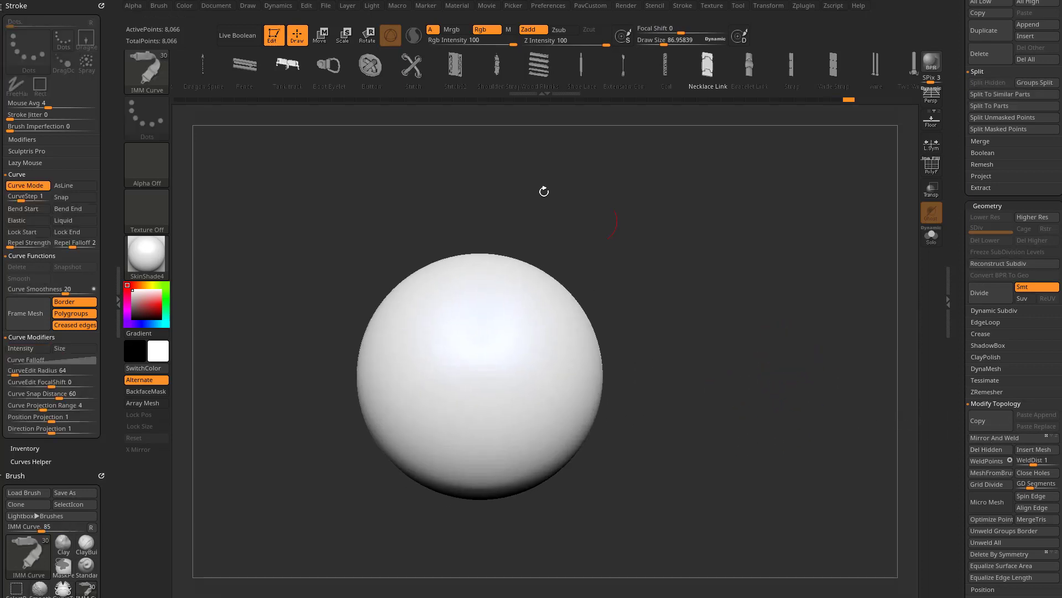
left_click(68, 209)
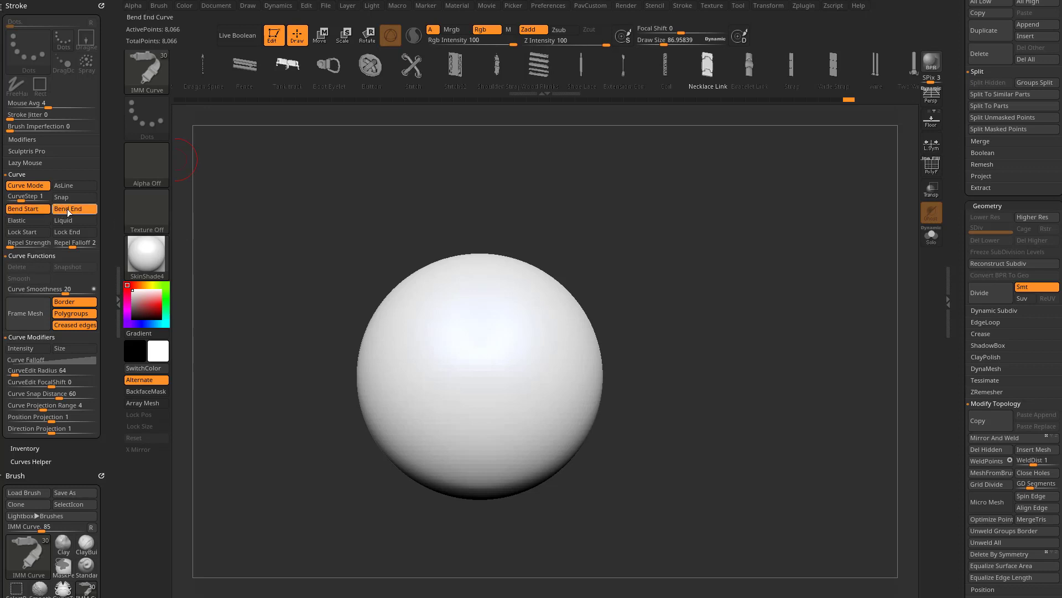
left_click_drag(480, 325, 641, 258)
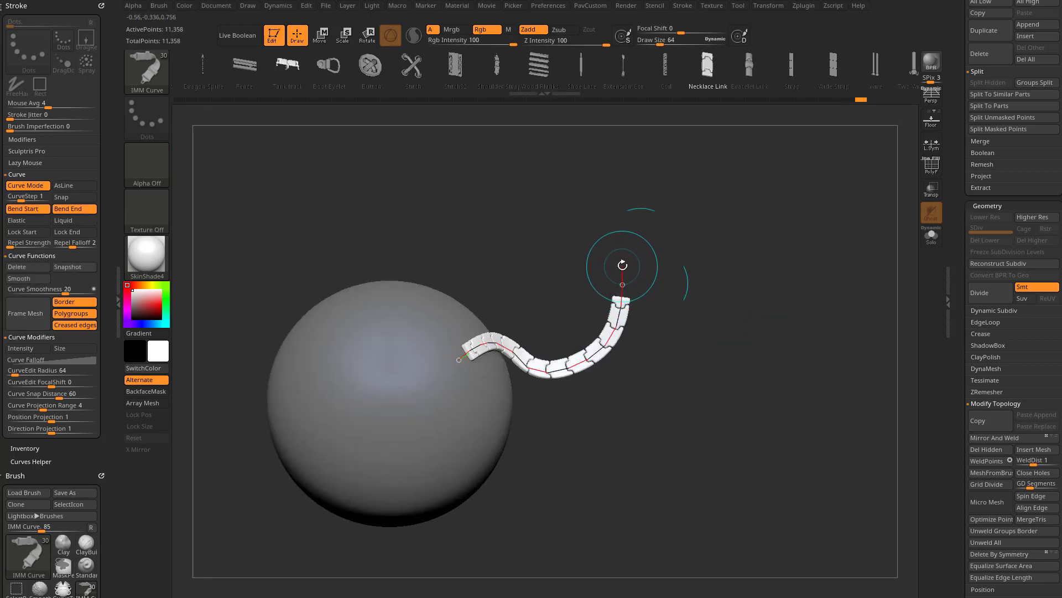
left_click_drag(622, 265, 705, 351)
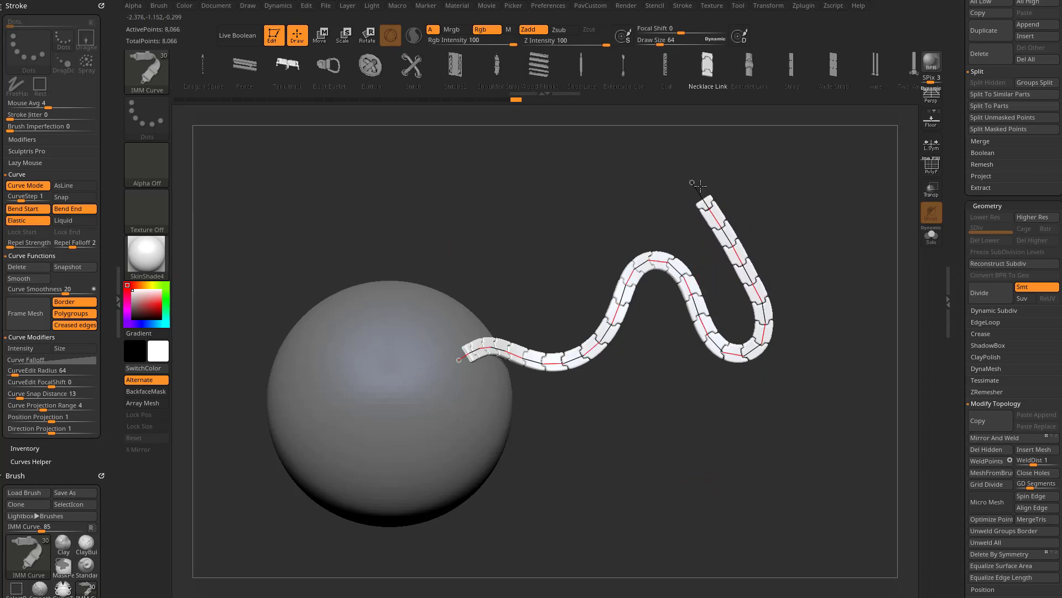
Loop the chain's end back, switch editing to Liquid, and hook its tip downward
left_click_drag(698, 183, 398, 226)
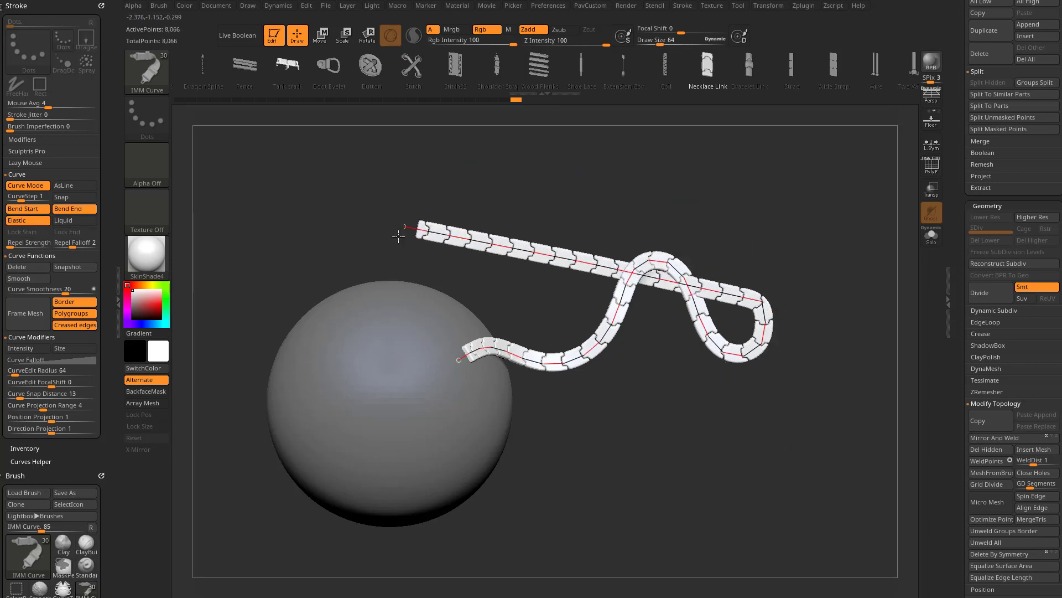
left_click(74, 220)
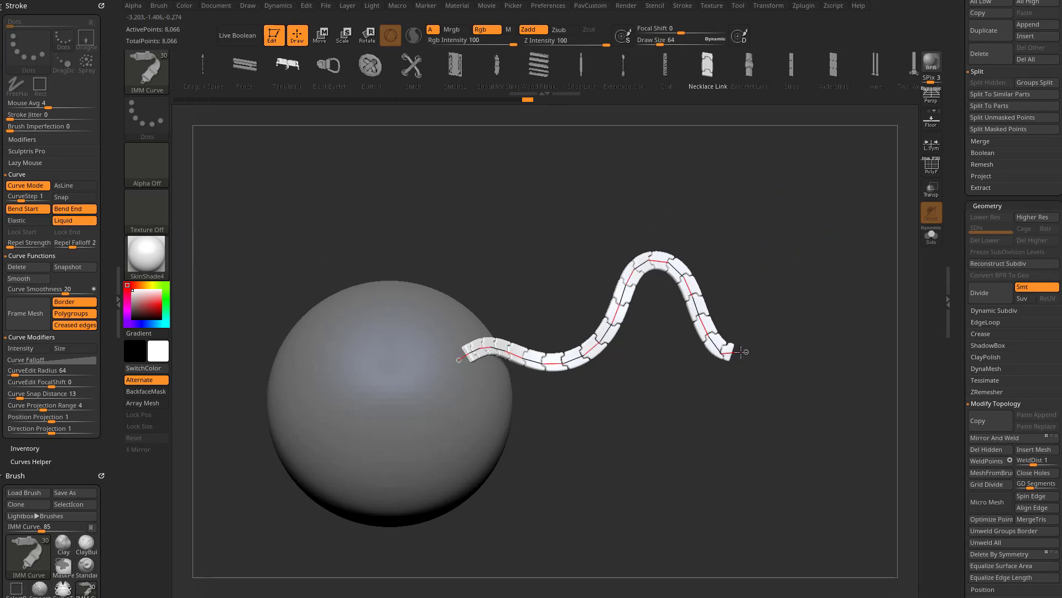
left_click_drag(743, 352, 729, 411)
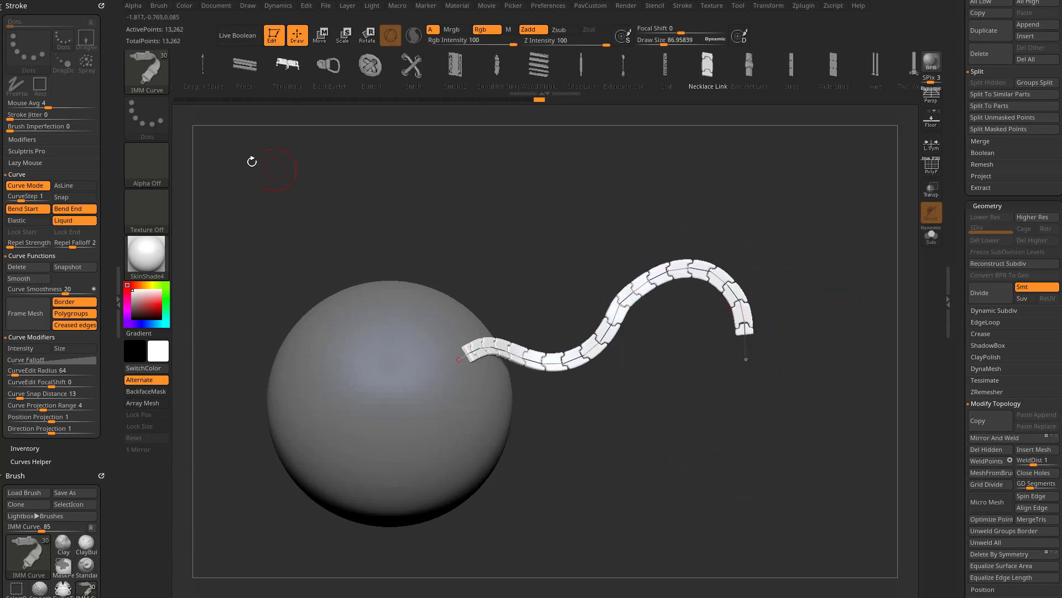
mouse_move(74, 232)
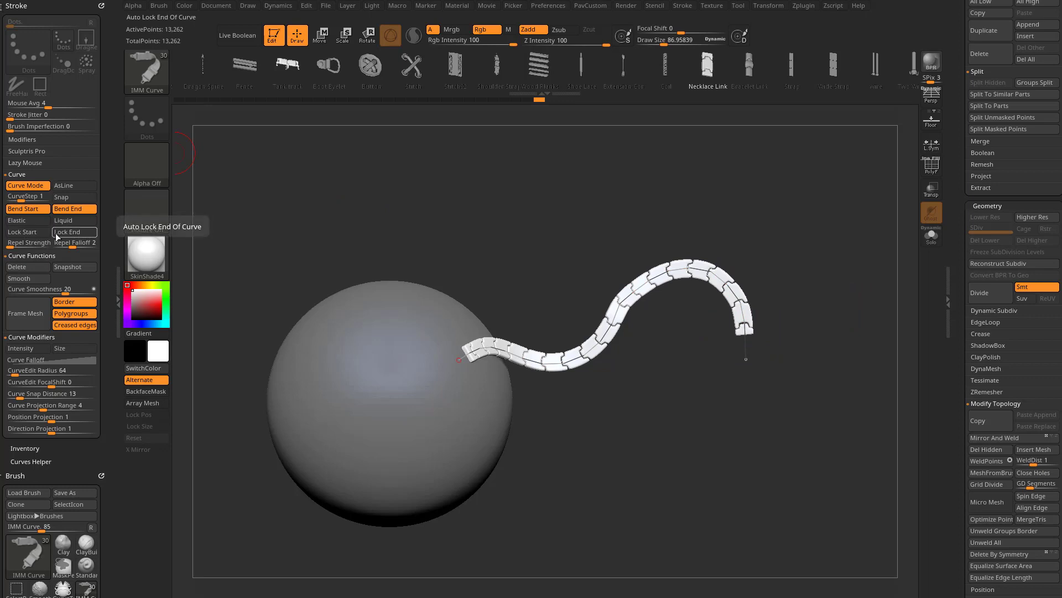
mouse_move(618, 326)
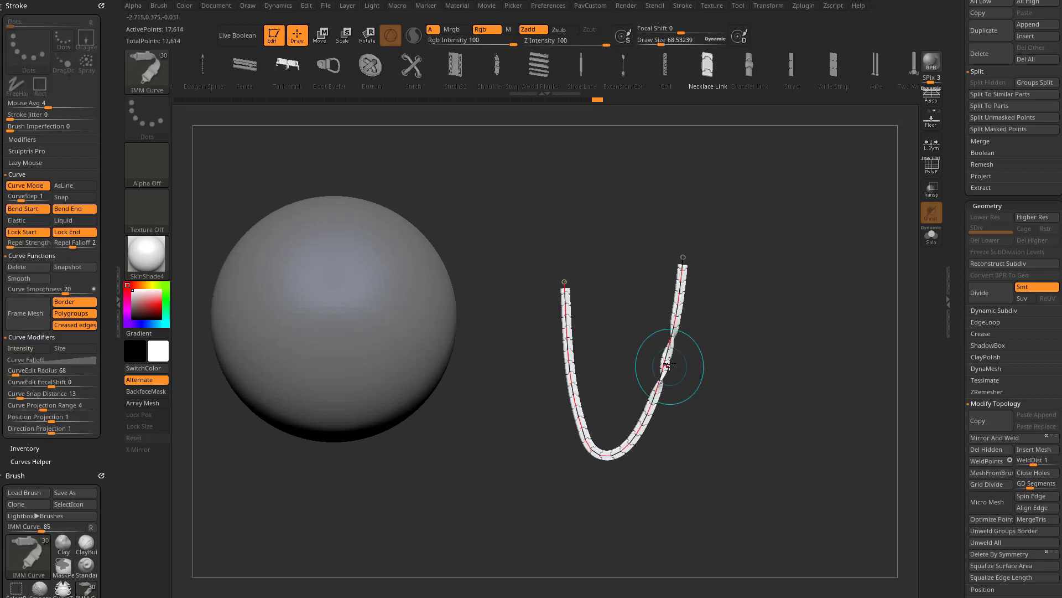
Pull the middle of the locked V-shaped chain down into a wiggly dip, ends fixed
left_click_drag(665, 365, 664, 360)
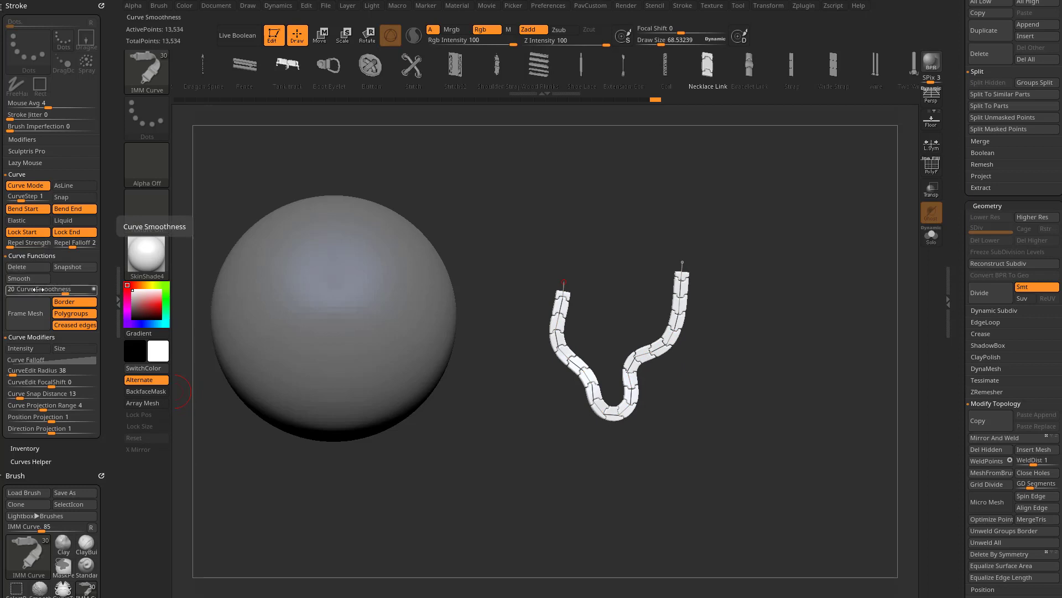
mouse_move(403, 376)
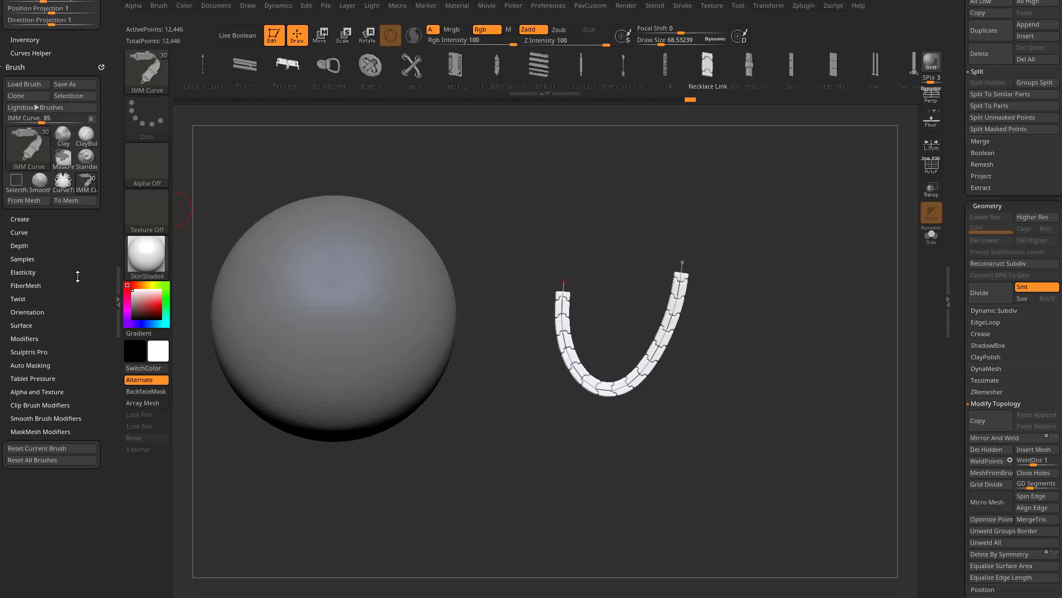
Expand the Brush > Modifiers sub-palette after smoothing the chain into a clean U
left_click(24, 338)
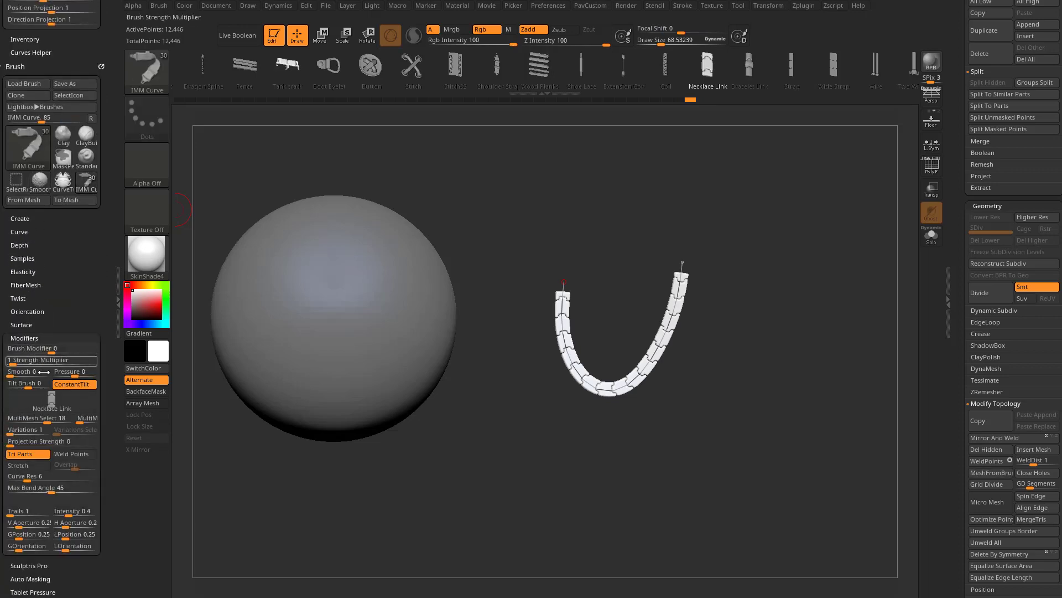